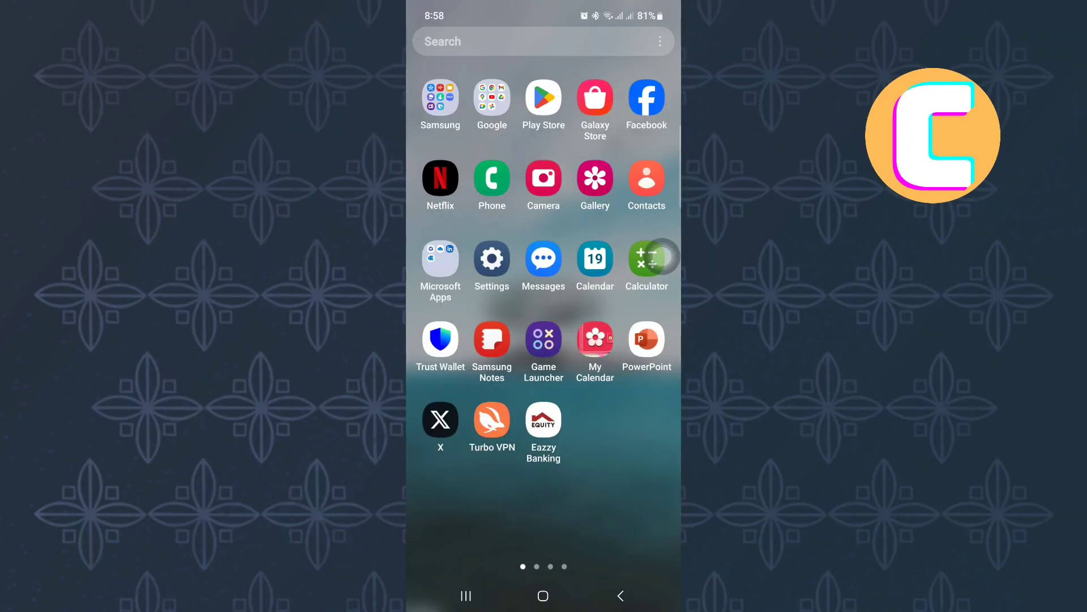
Search the Play Store for 'x' and bring up the X app's store listing.
{"action": "left_click", "coordinate": [542, 41]}
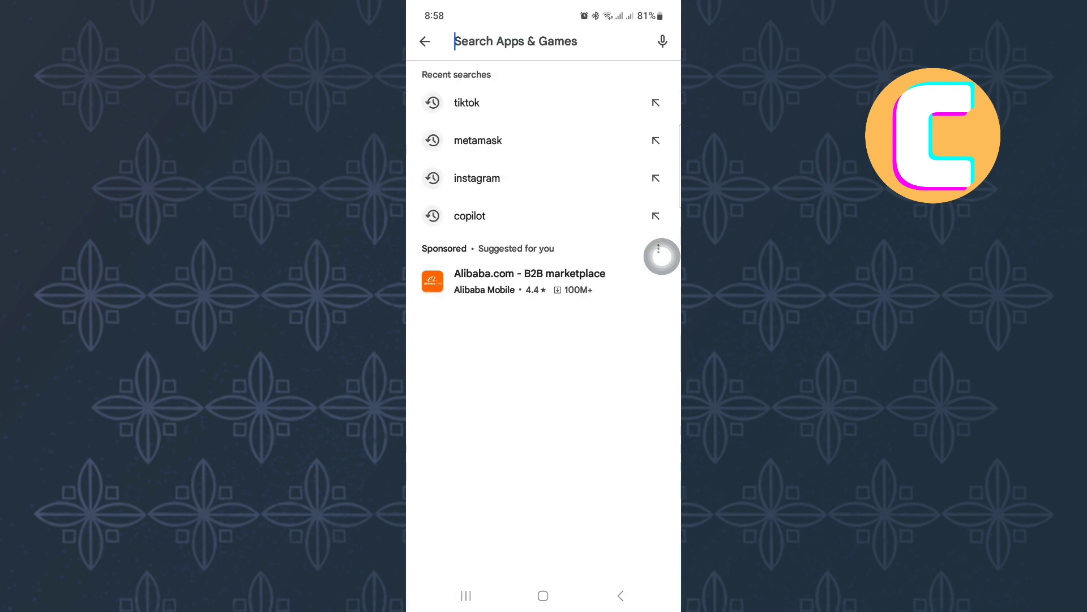
{"action": "type", "text": "x"}
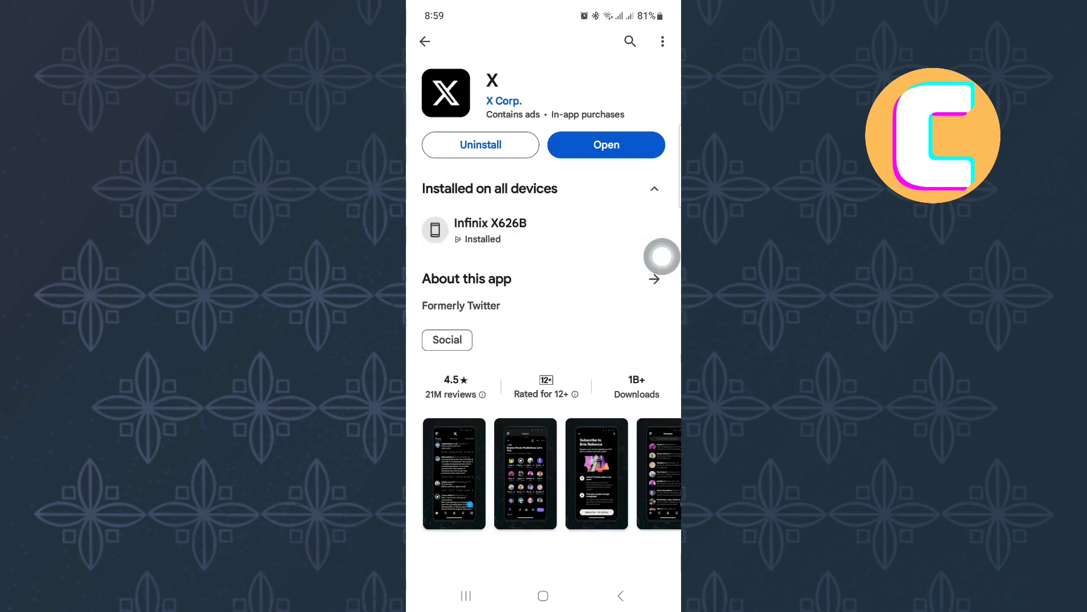
Collapse the 'Installed on all devices' list on the X listing.
{"action": "scroll", "scroll_direction": "down", "scroll_amount": 3}
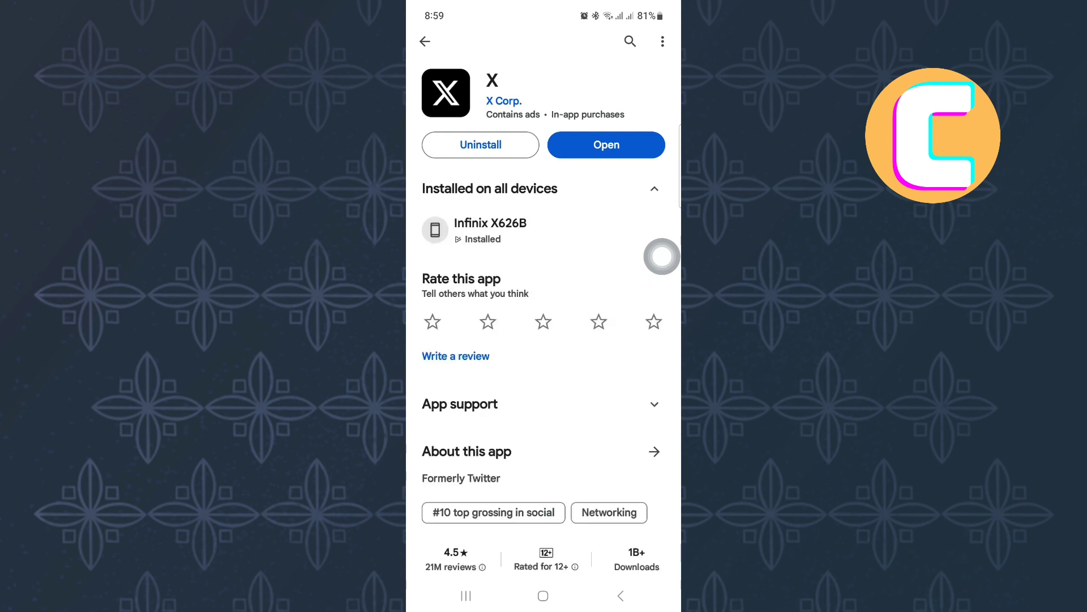
{"action": "left_click", "coordinate": [653, 188]}
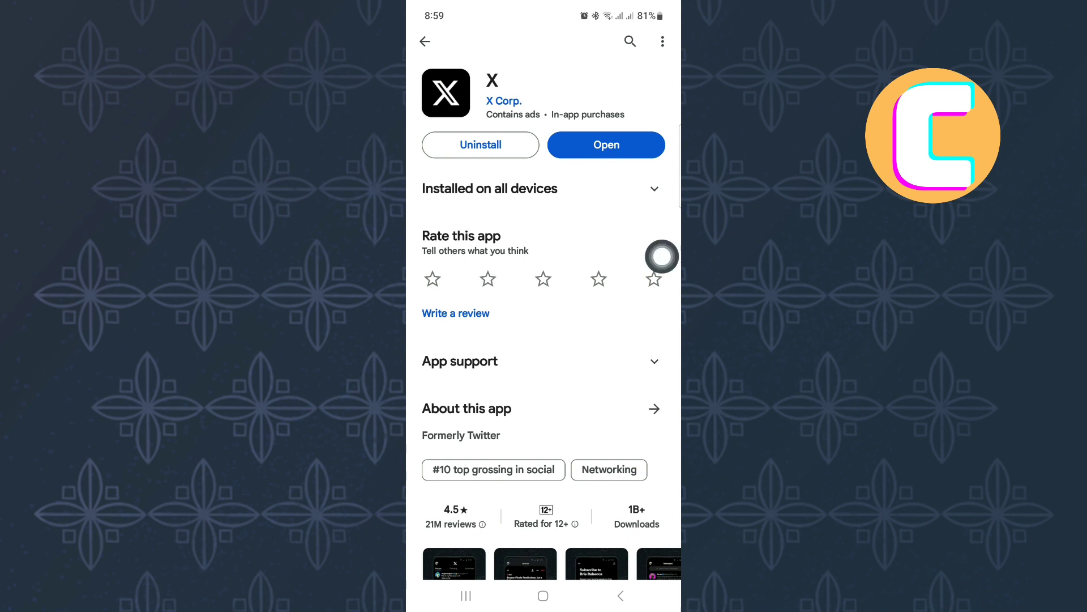
{"action": "mouse_move", "coordinate": [606, 144]}
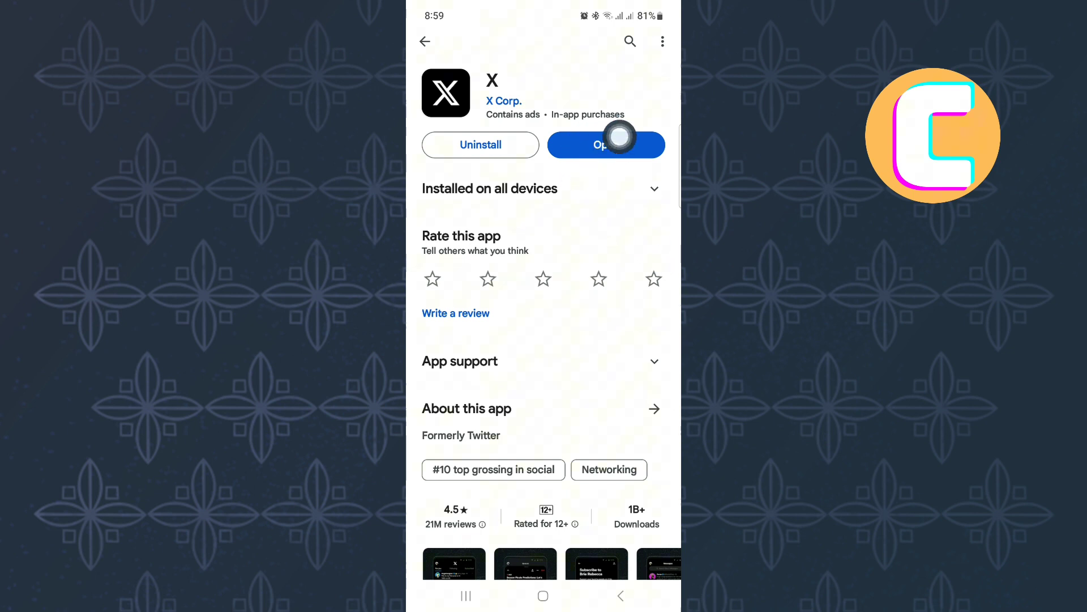
{"action": "mouse_move", "coordinate": [654, 279]}
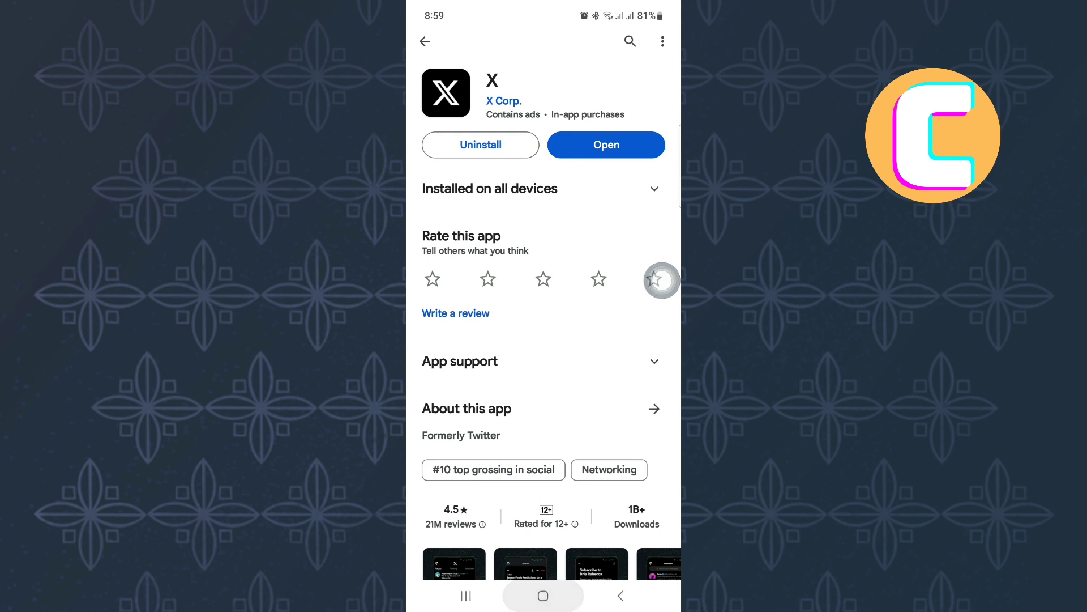
Launch X from its store page, browse the For you feed, and discard the reply draft.
{"action": "left_click", "coordinate": [605, 145]}
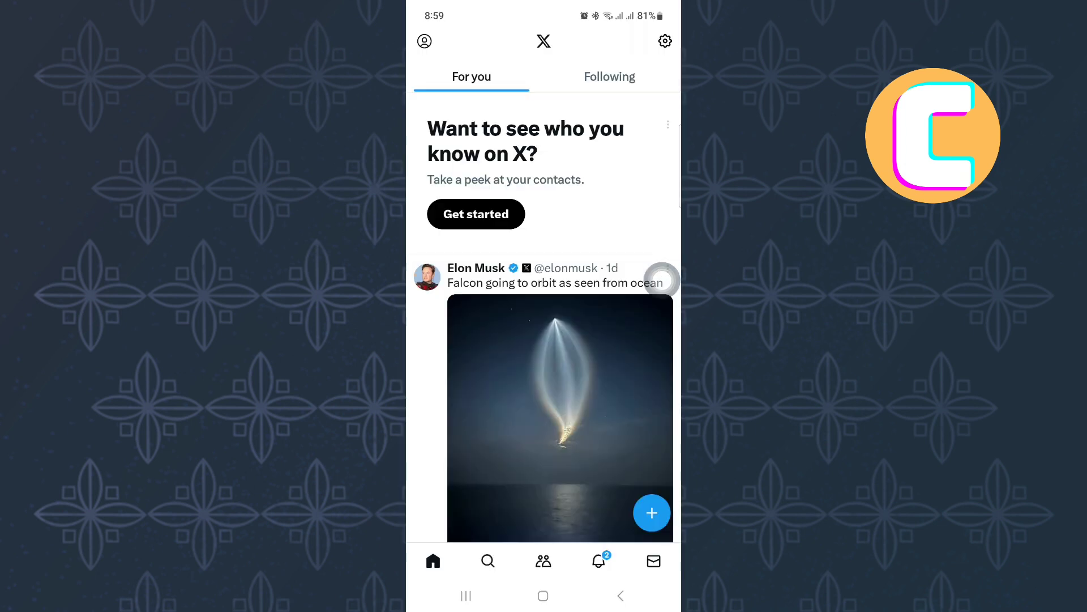
{"action": "scroll", "scroll_direction": "down", "scroll_amount": 3}
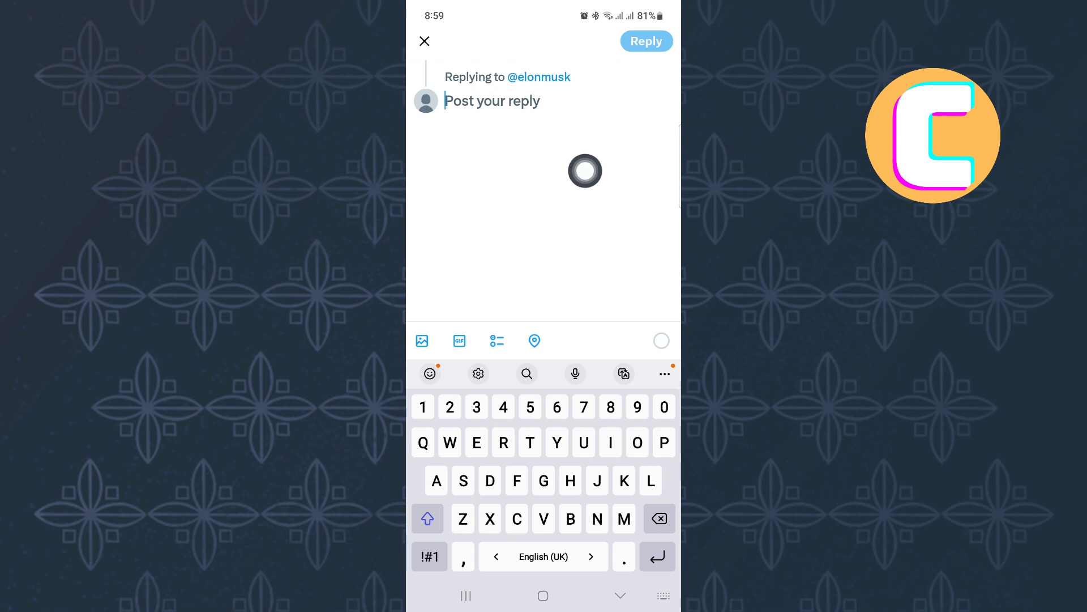
{"action": "left_click", "coordinate": [423, 40]}
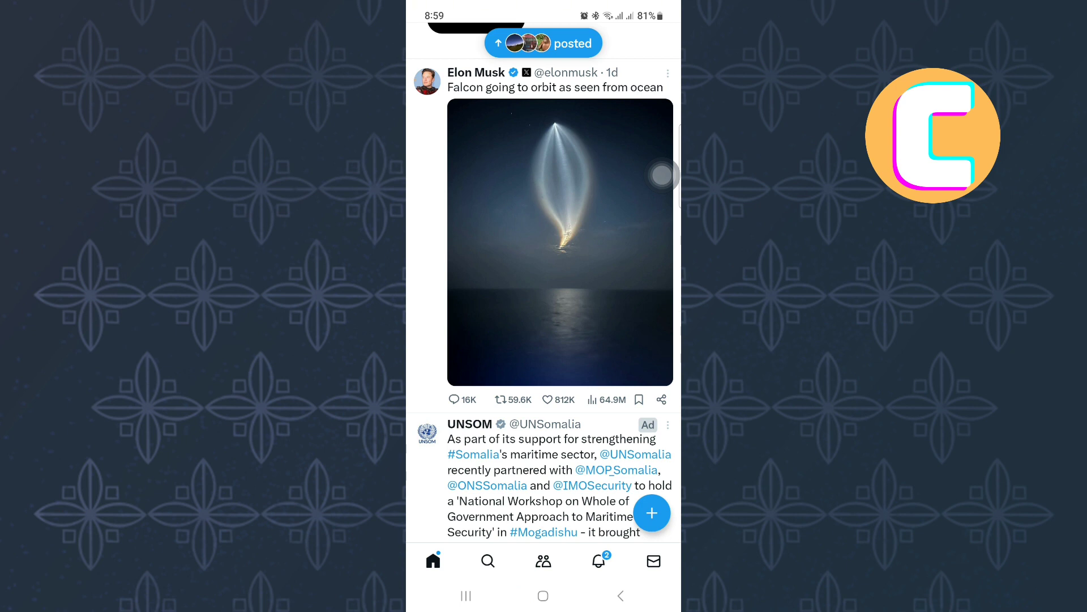
{"action": "left_click", "coordinate": [507, 400]}
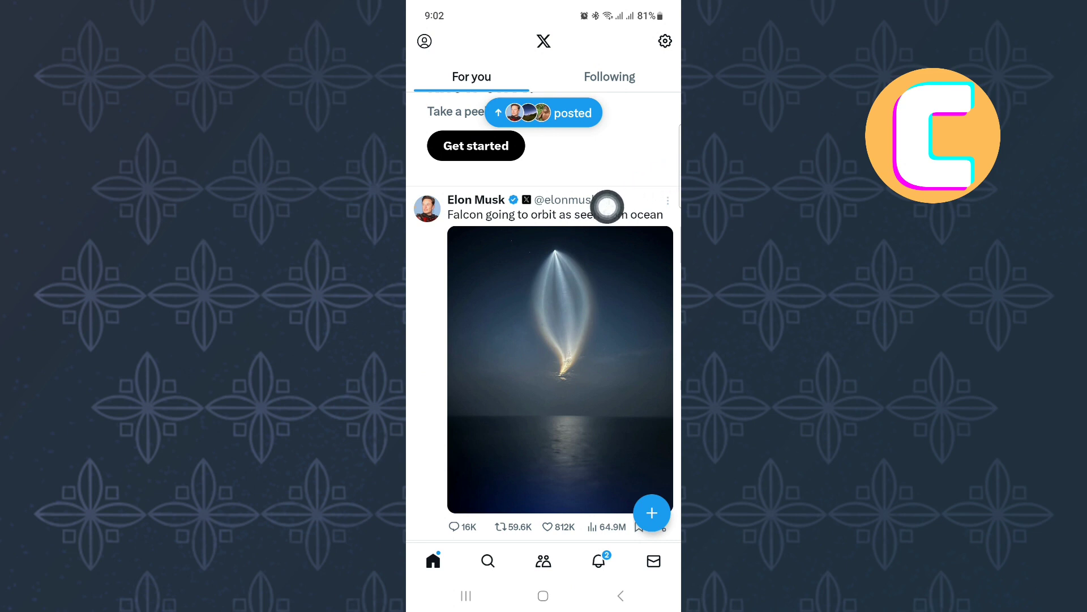
View Elon Musk's Falcon orbit post on its own page and read replies such as SonnyFaz's.
{"action": "left_click", "coordinate": [542, 212]}
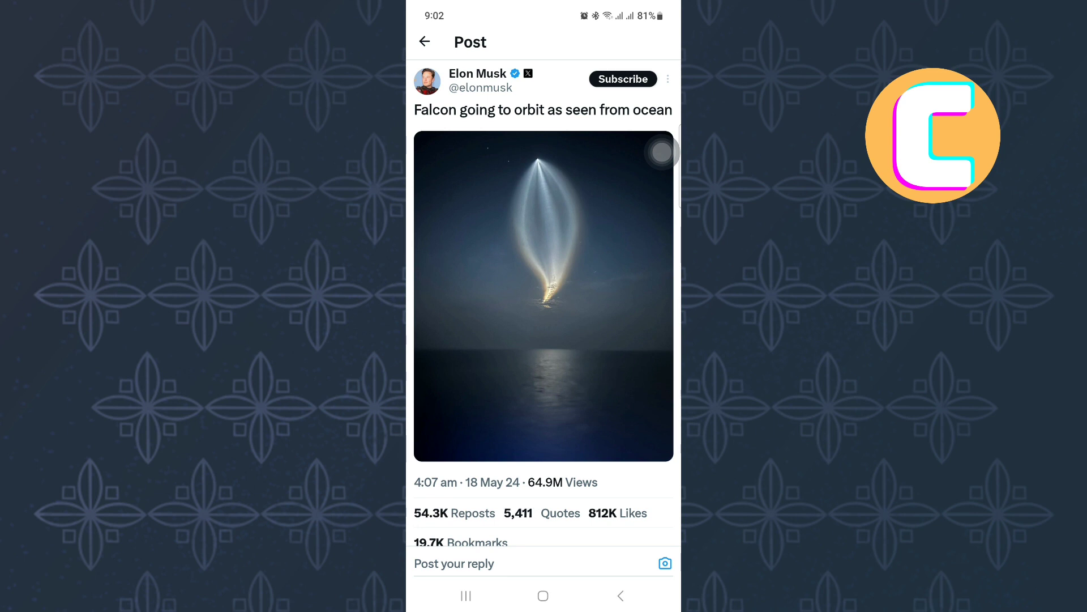
{"action": "scroll", "scroll_direction": "down", "scroll_amount": 3}
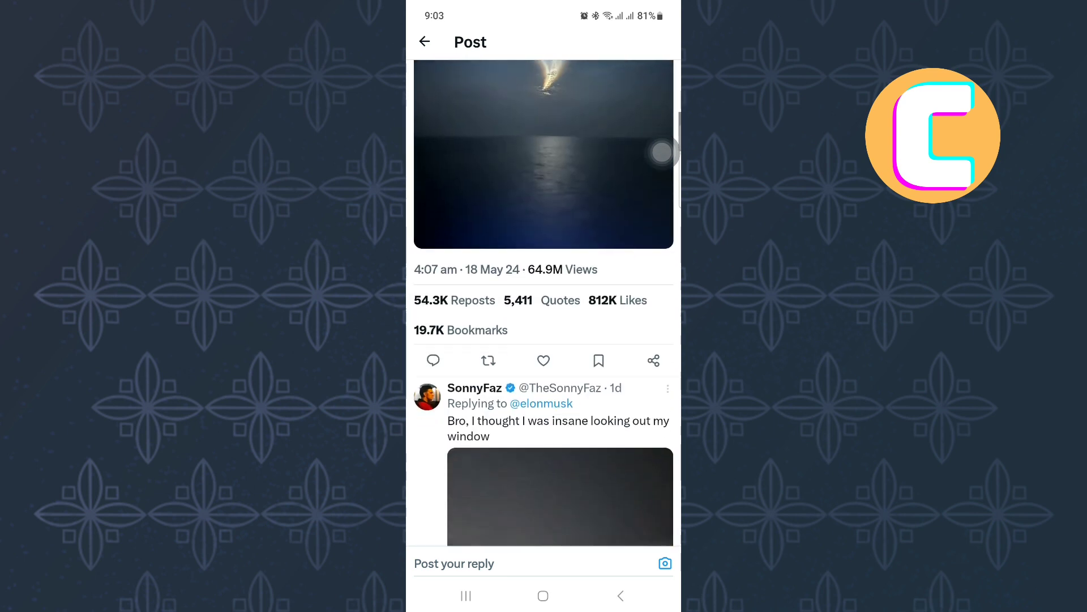
{"action": "scroll", "scroll_direction": "down", "scroll_amount": 3}
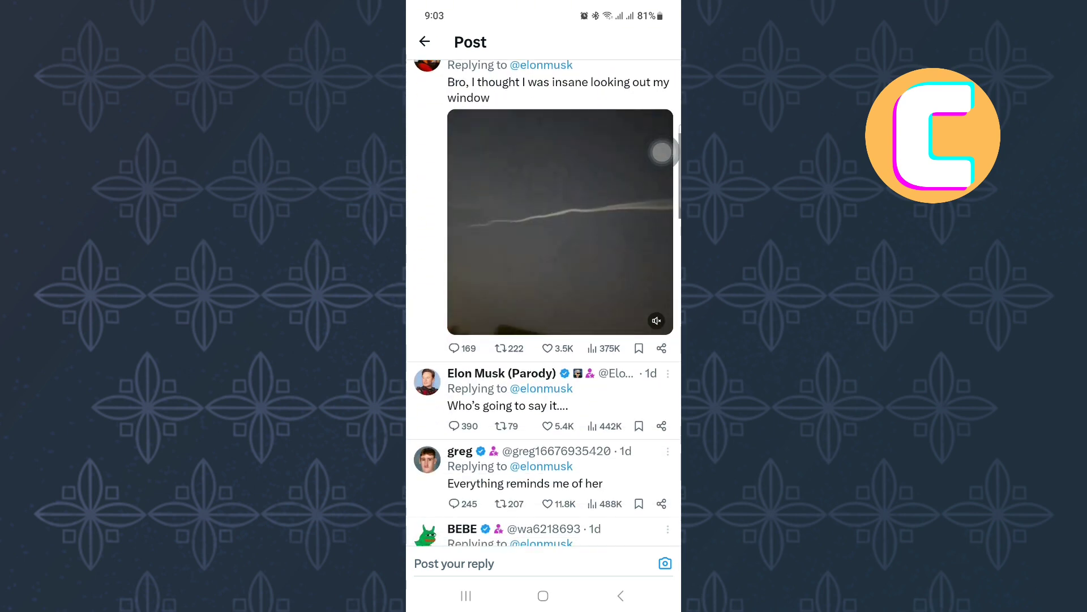